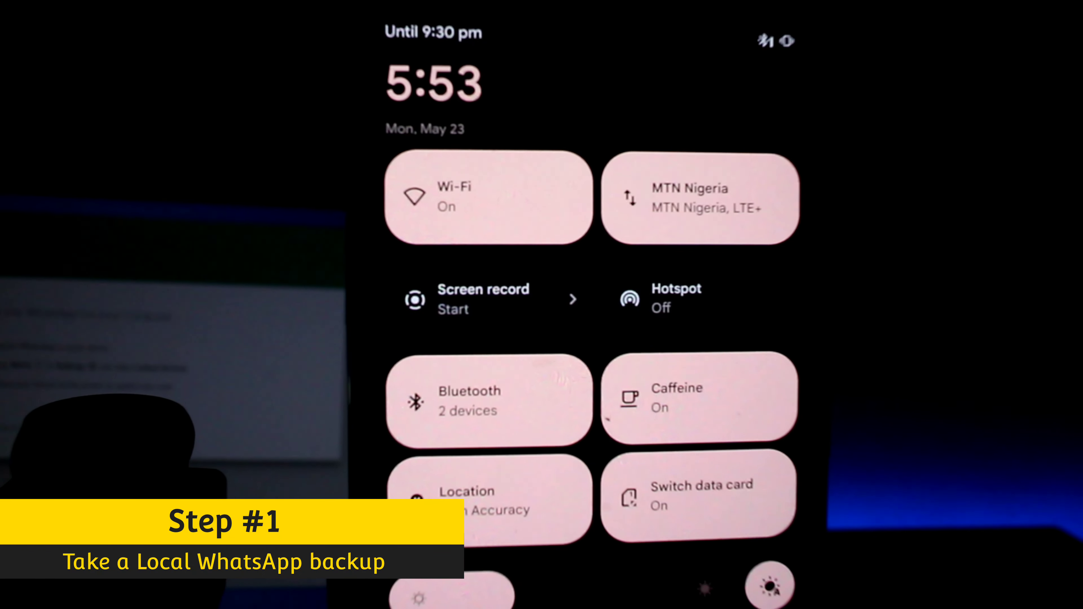
- Start Send in SHAREit to reach the Select screen with the Apps list
left_click(696, 198)
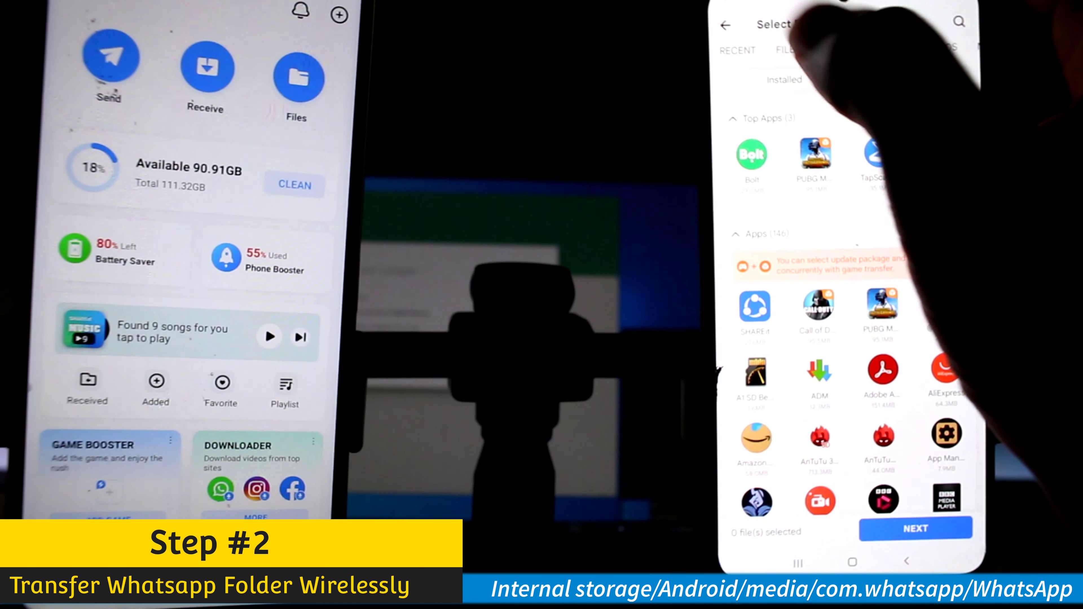
left_click(792, 50)
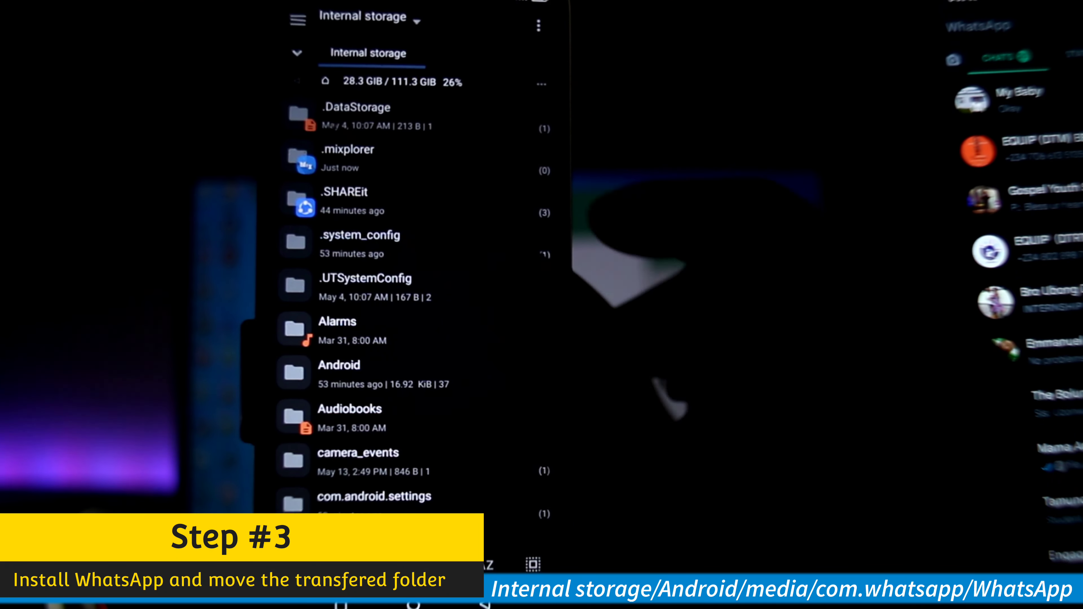
- Navigate MiXplorer's internal storage down to the SHAREit folder and enter it
scroll("down", 3)
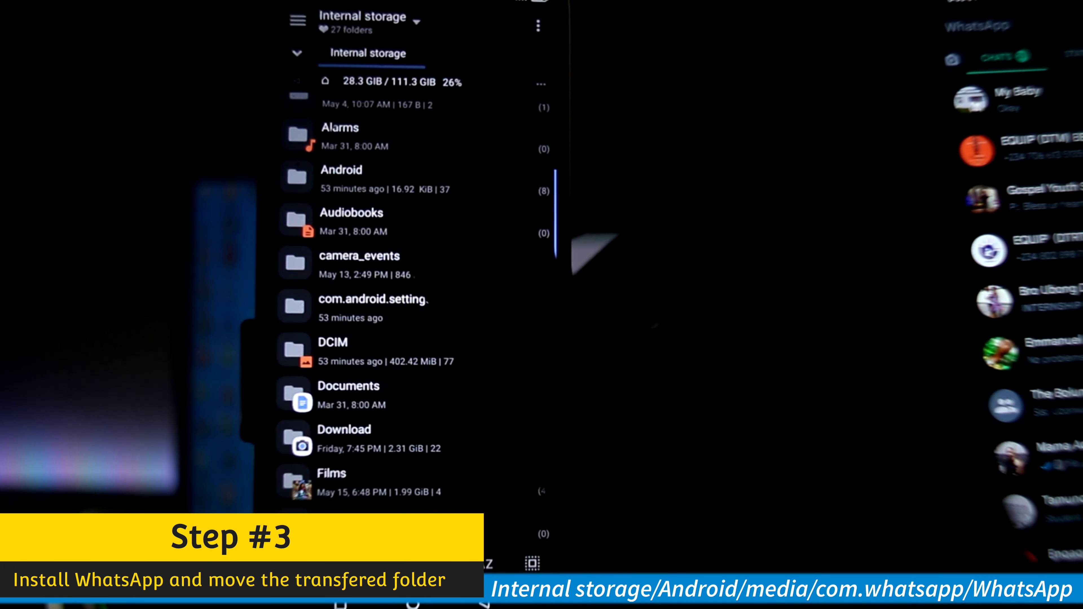
left_click(341, 170)
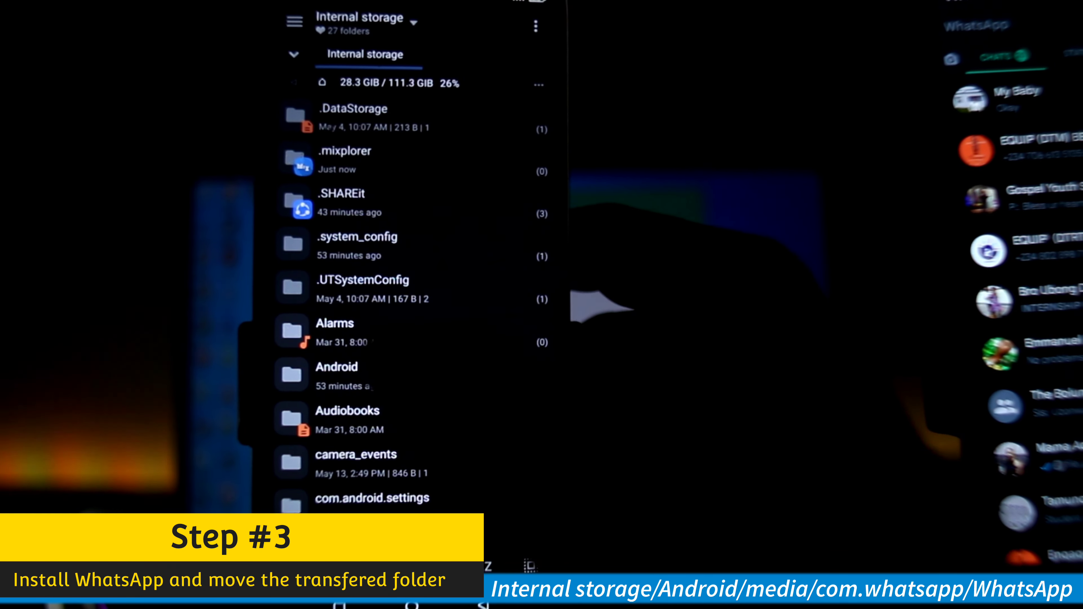
scroll("down", 3)
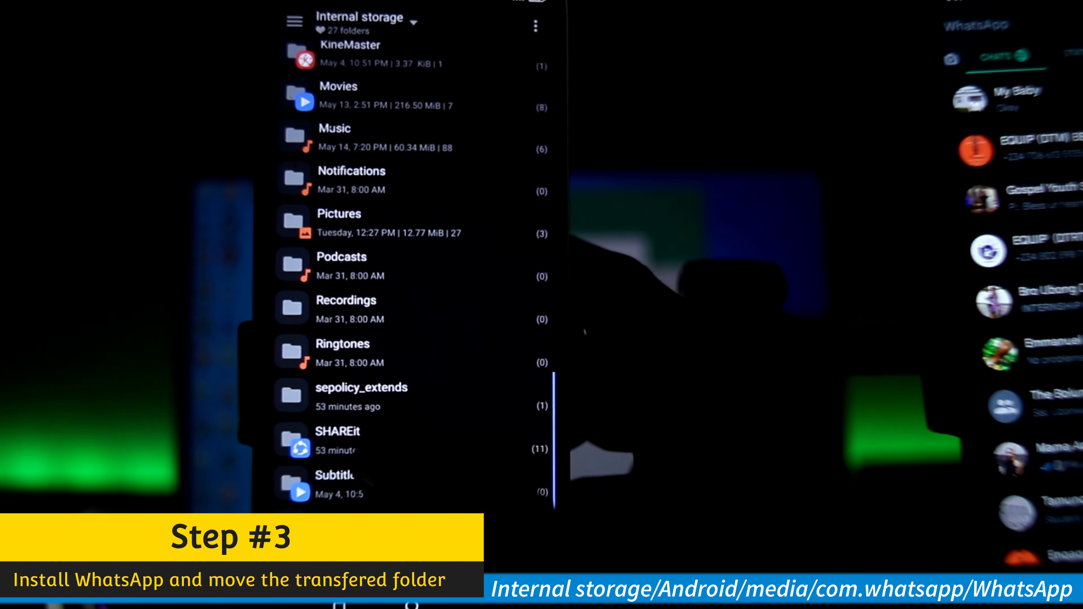
left_click(337, 433)
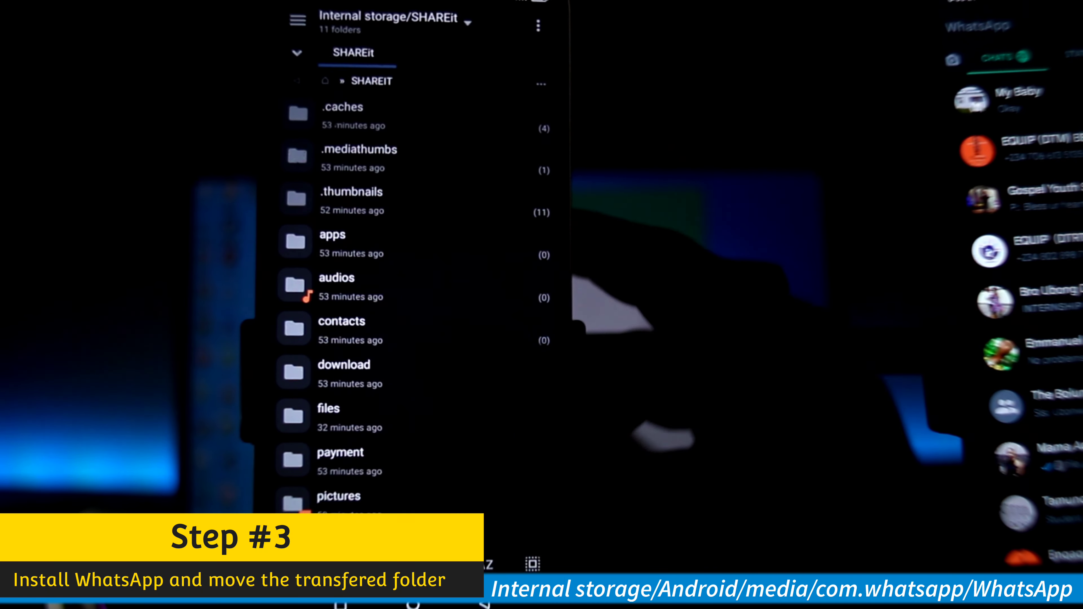